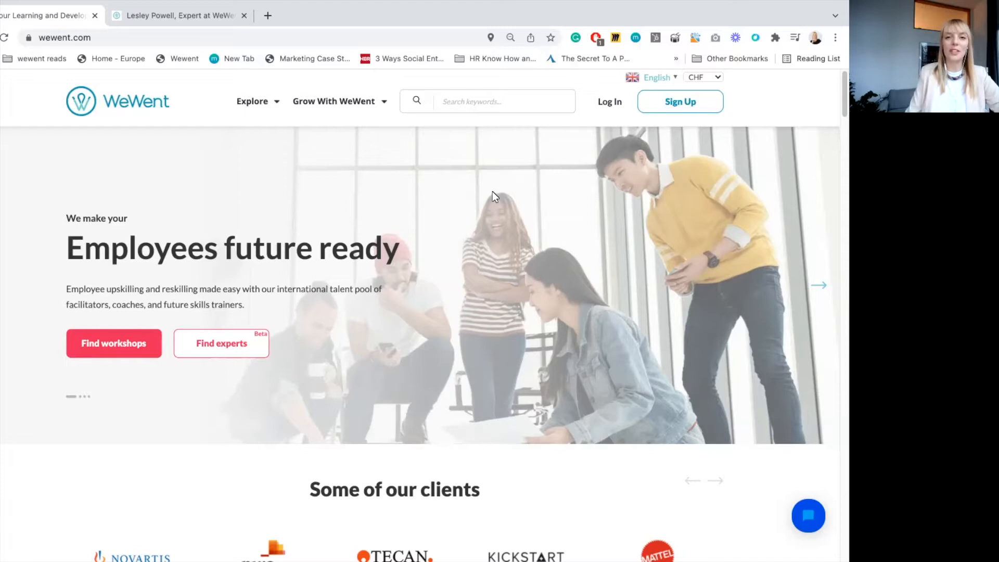
mouse_move(477, 221)
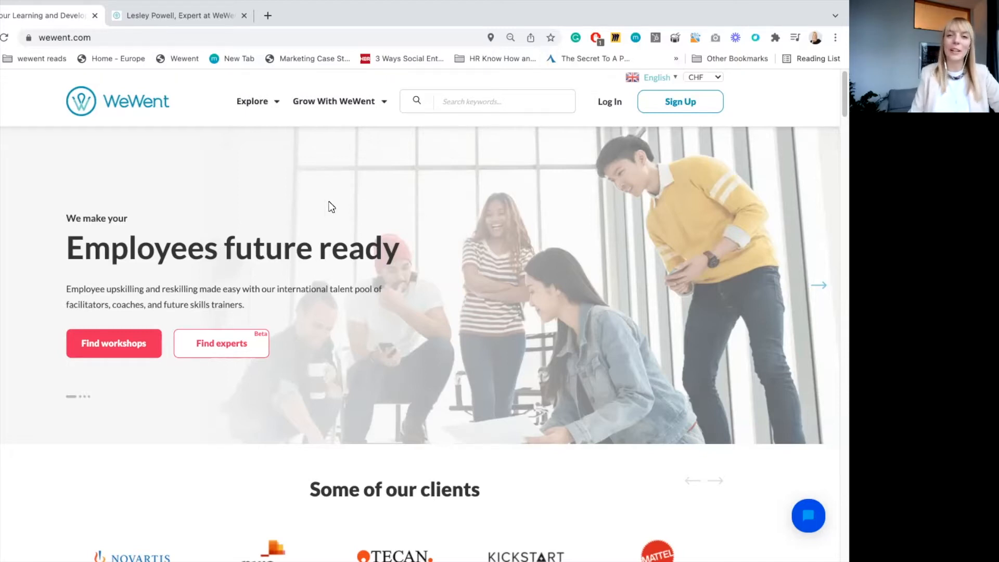
mouse_move(180, 274)
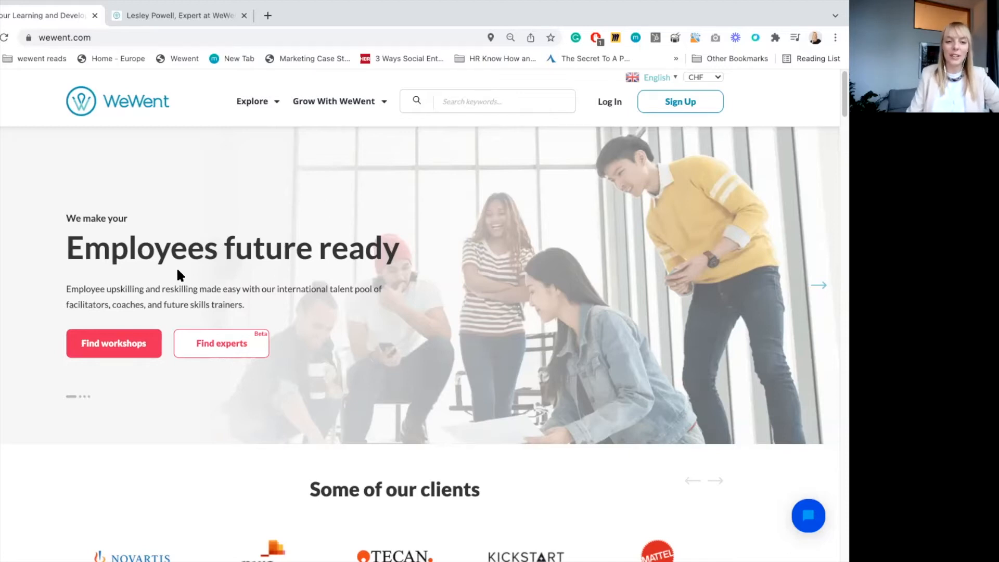
mouse_move(153, 389)
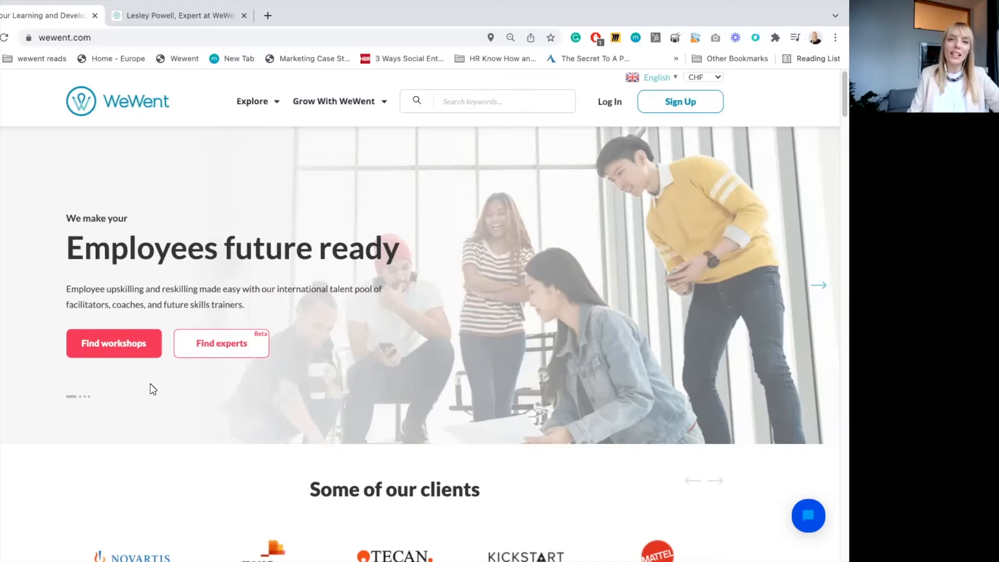
mouse_move(142, 371)
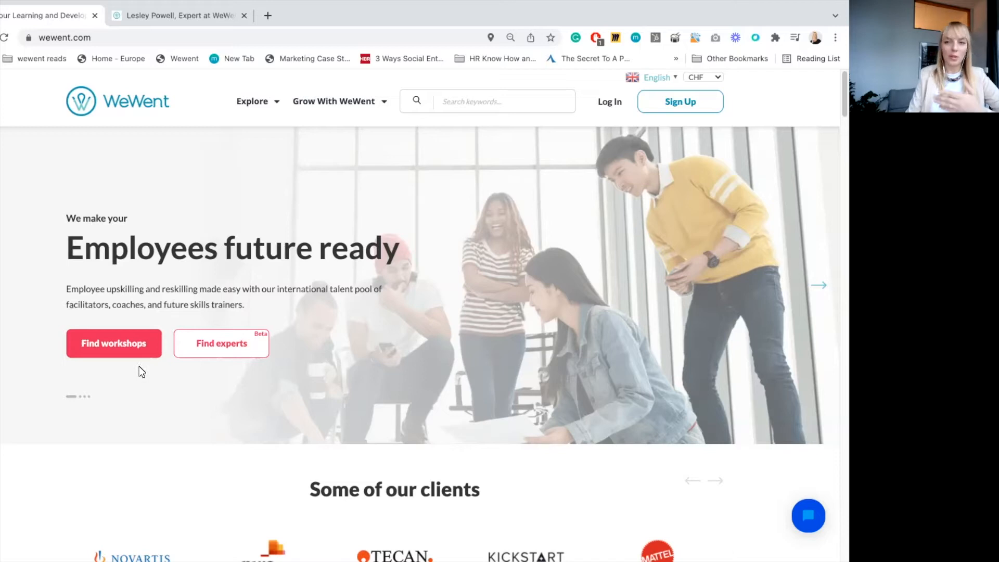
mouse_move(227, 343)
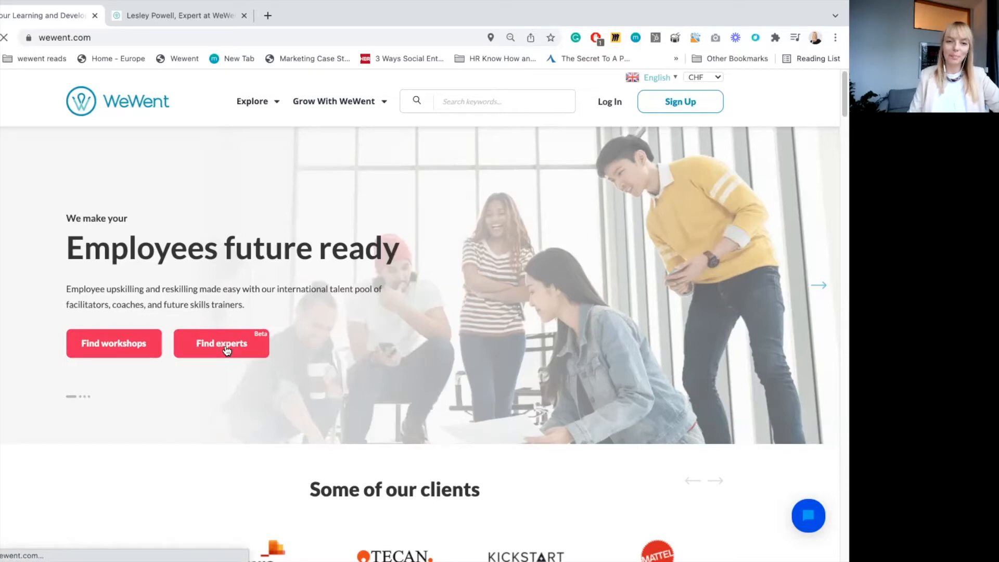
Search experts for the keyword 'agile' and scroll through the matching coaches.
click(221, 344)
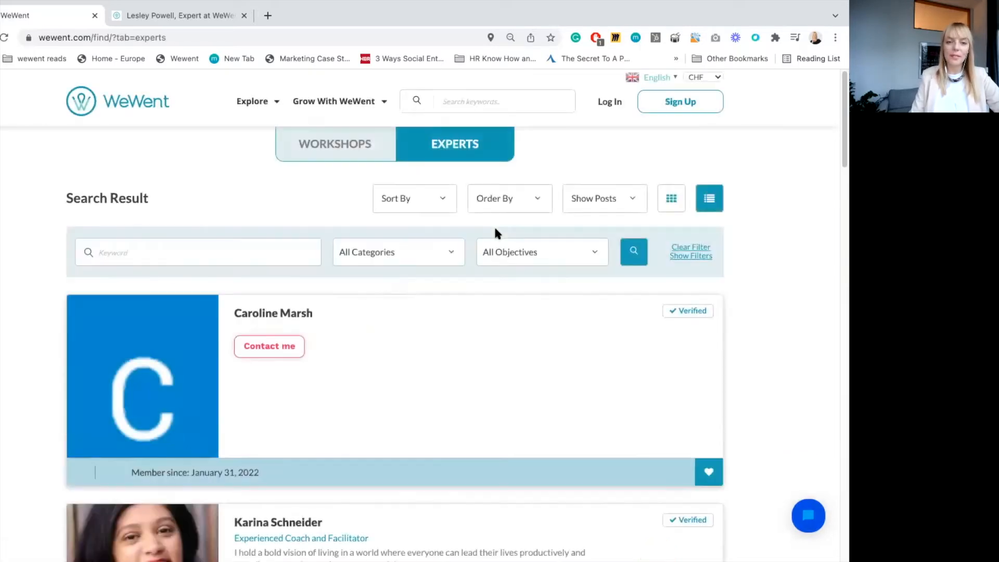
mouse_move(383, 396)
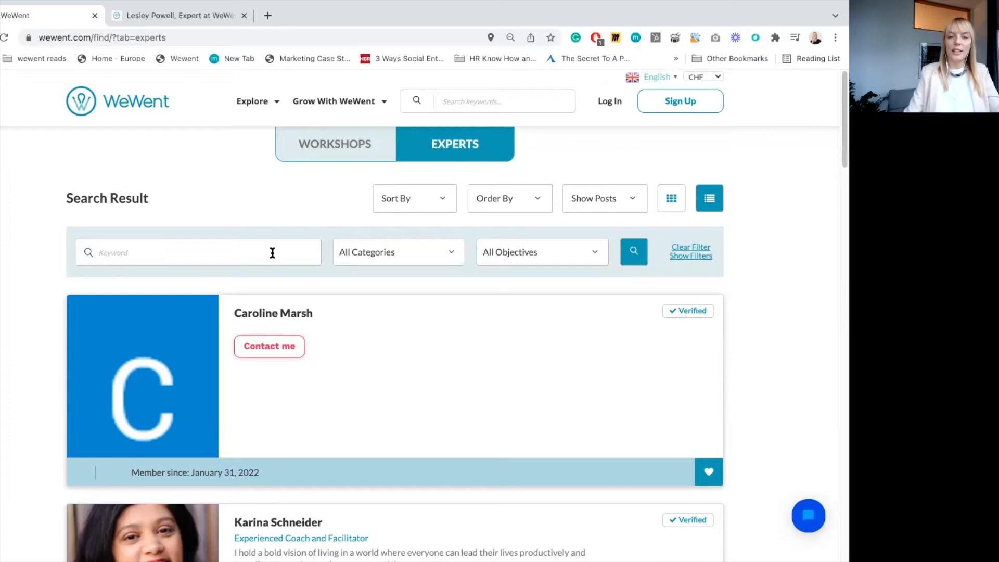
text(a)
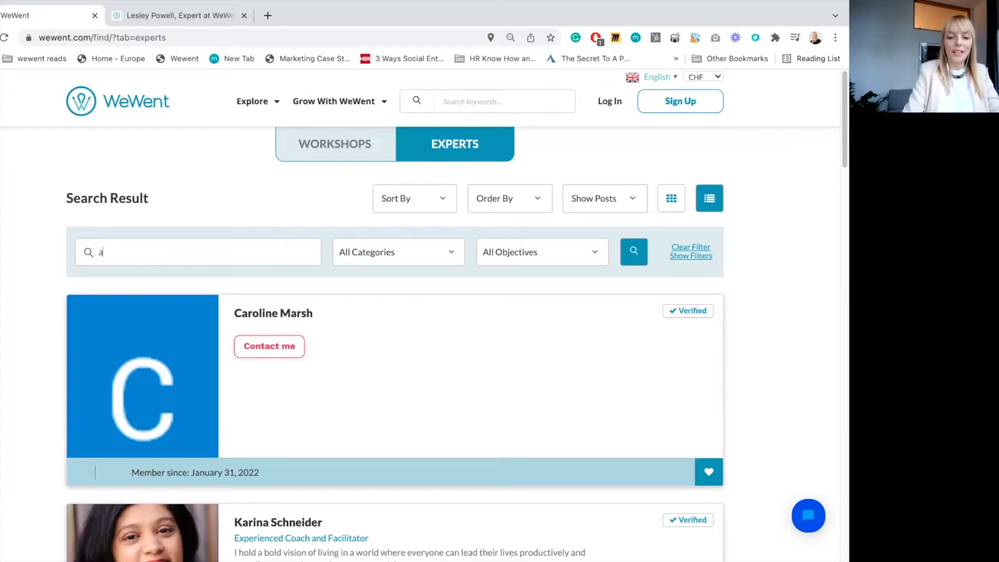
text(gile)
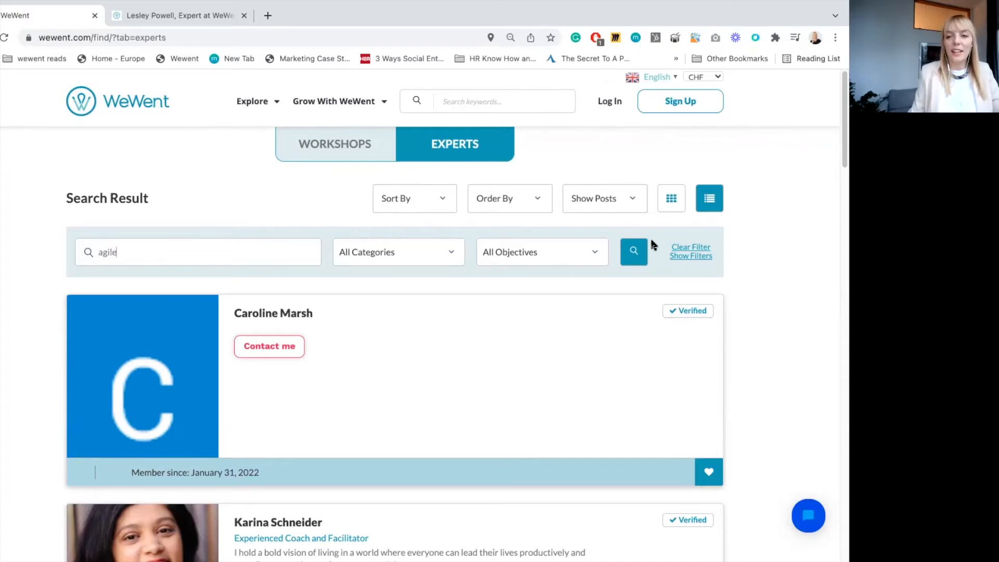
click(633, 251)
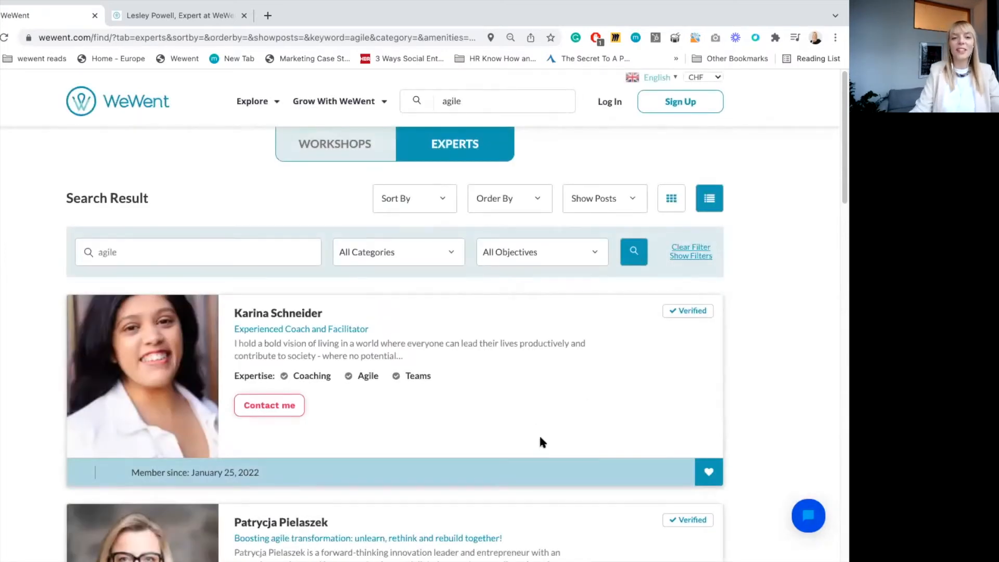
scroll(down, 3)
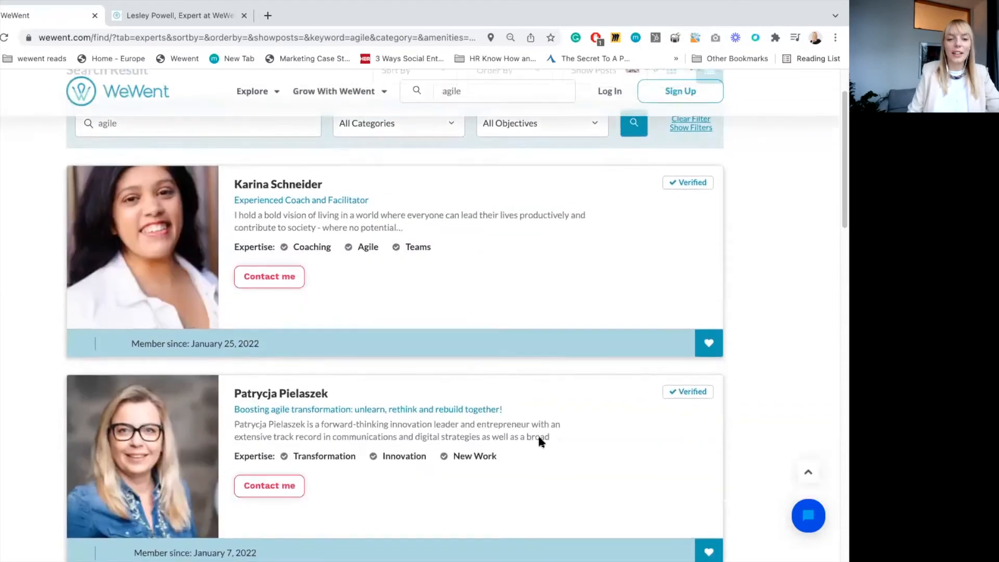
scroll(down, 3)
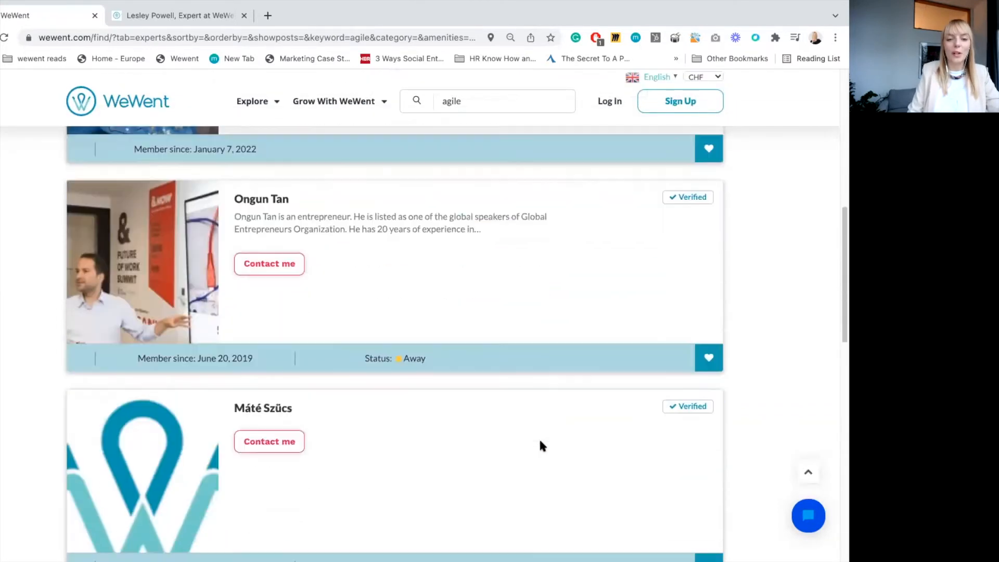
scroll(down, 3)
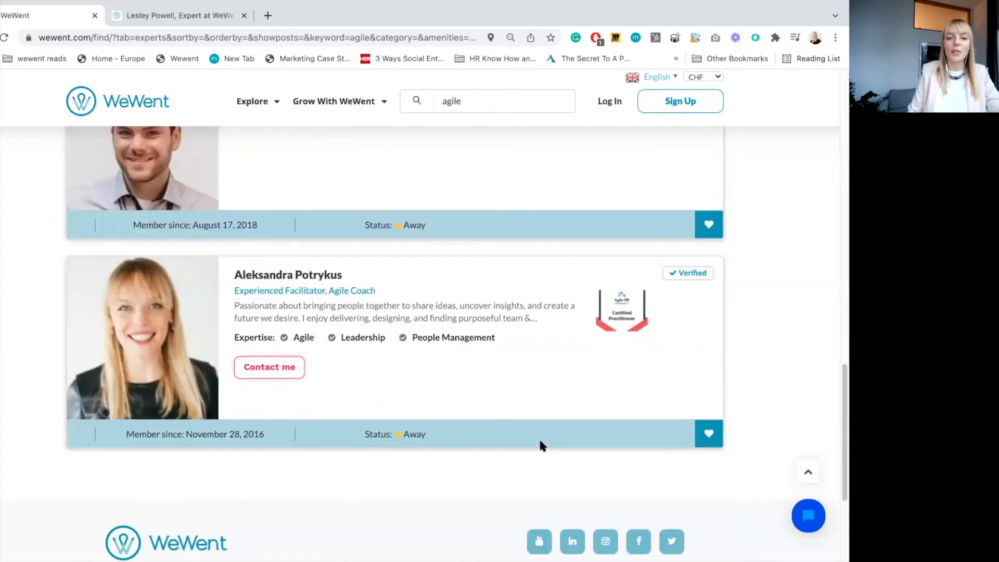
mouse_move(313, 352)
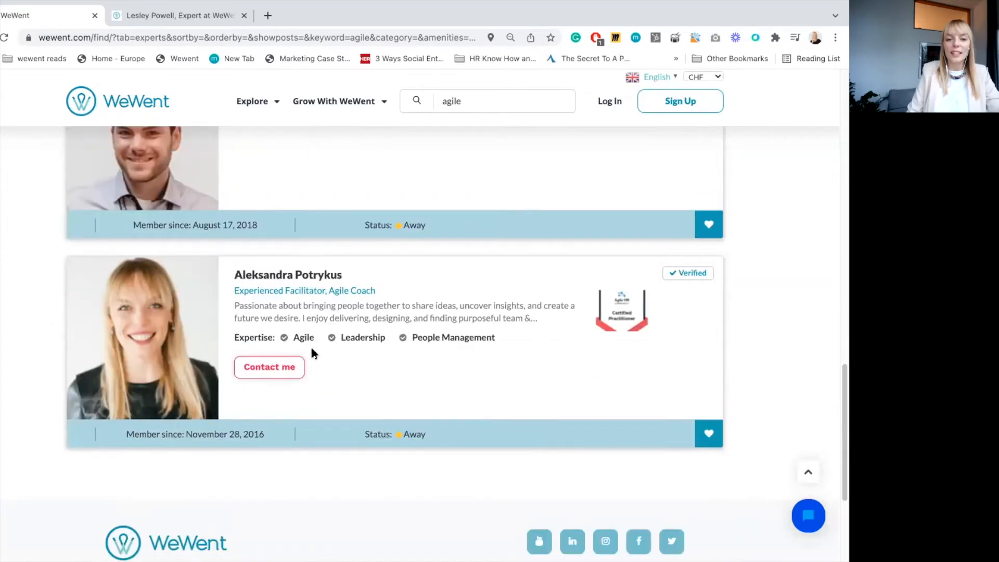
mouse_move(411, 327)
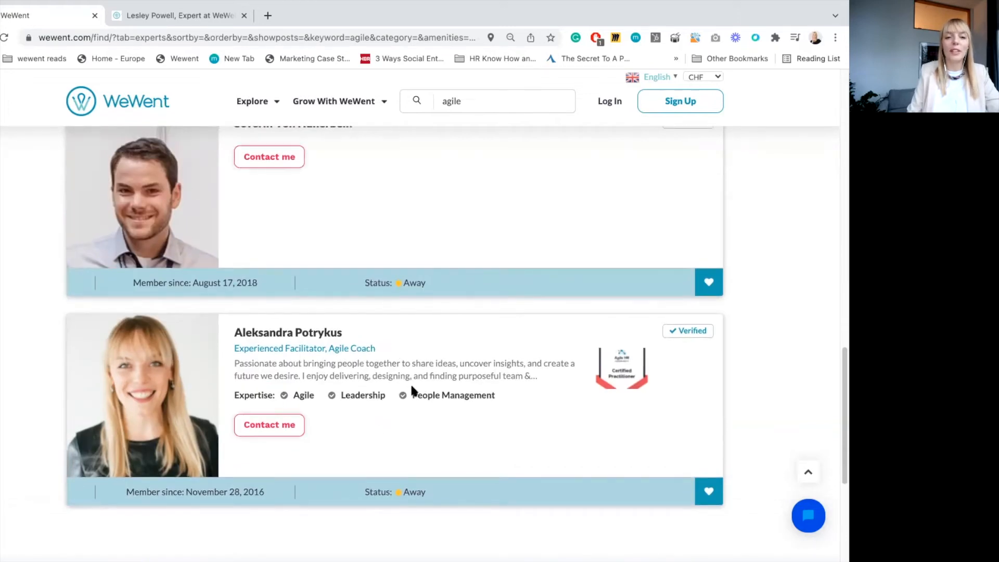
scroll(down, 3)
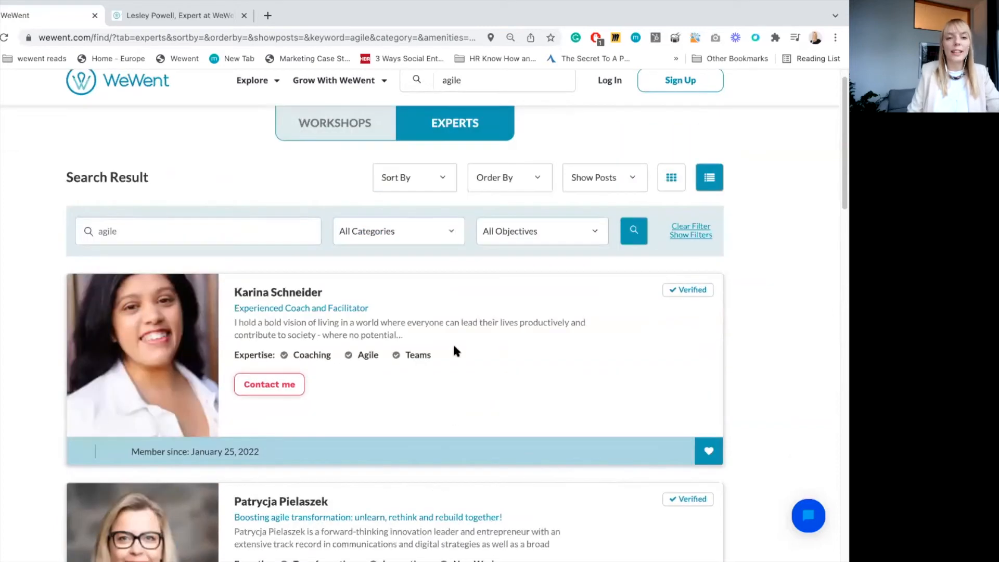
mouse_move(327, 281)
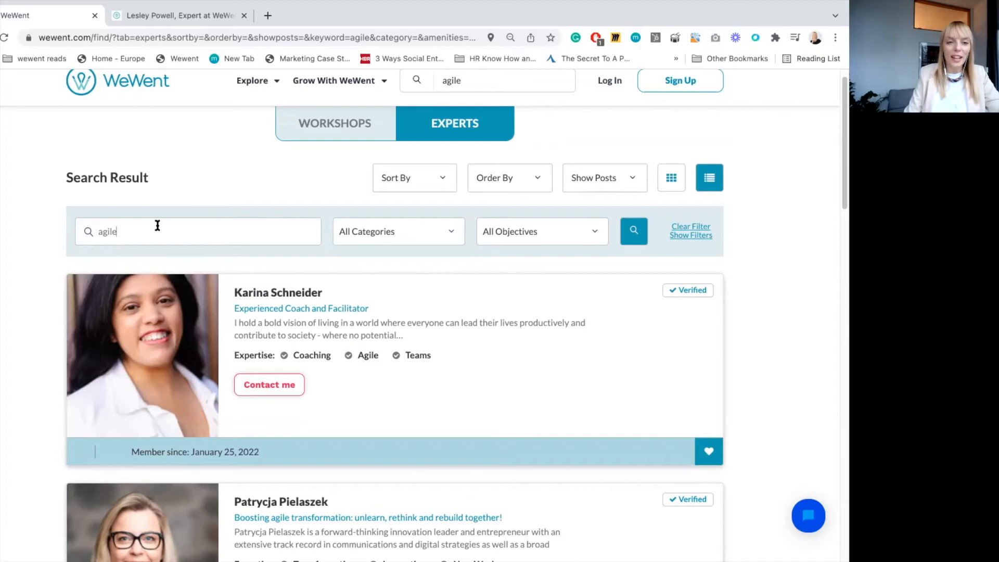
Replace the 'agile' keyword with 'inclusion' and rerun the expert search.
double_click(106, 232)
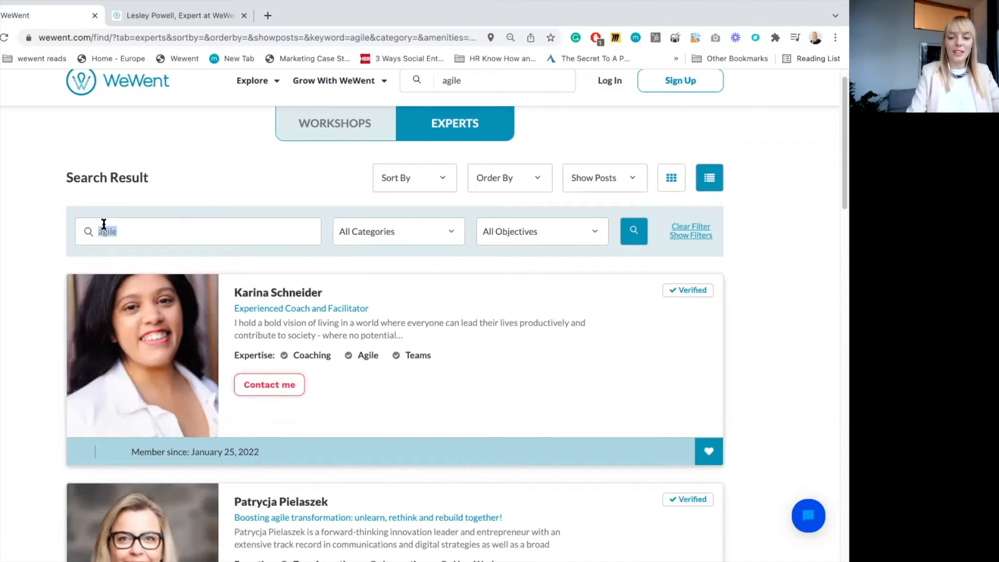
text(inclusion)
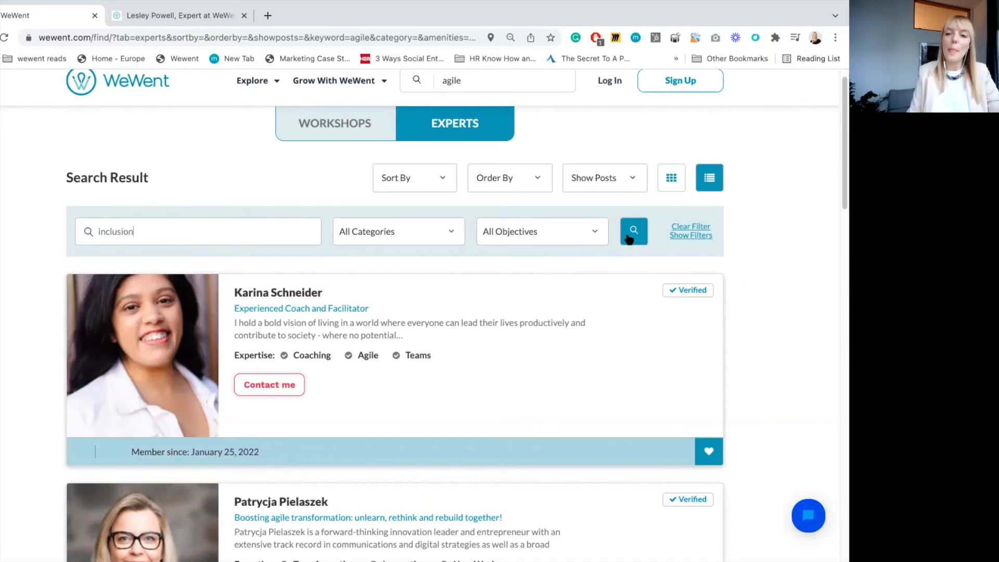
click(633, 231)
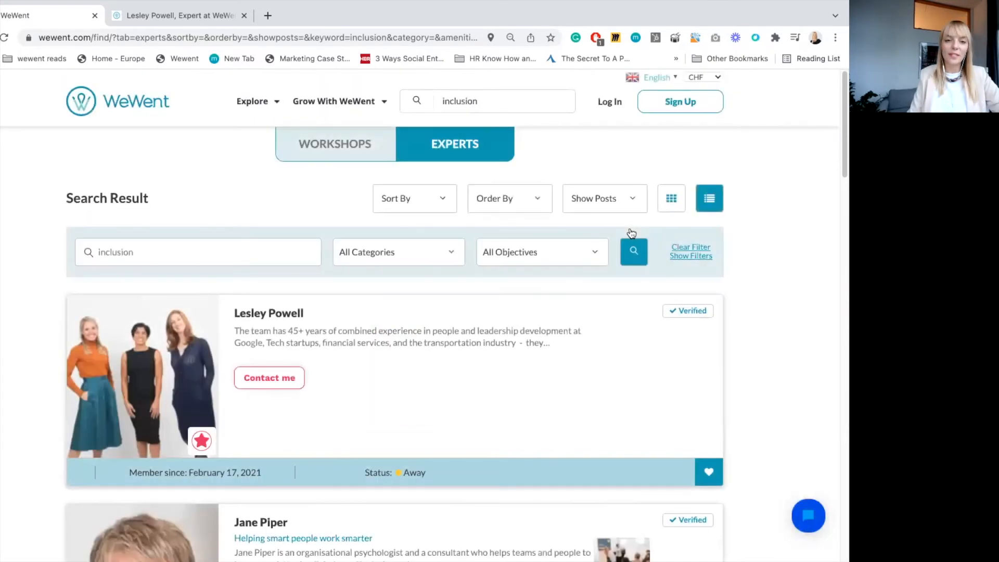
mouse_move(473, 420)
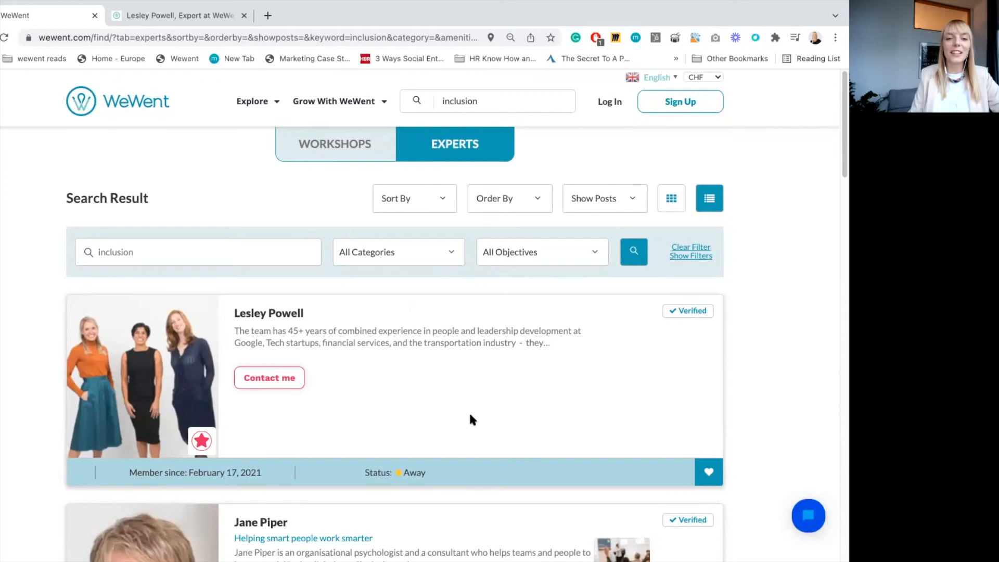
scroll(down, 3)
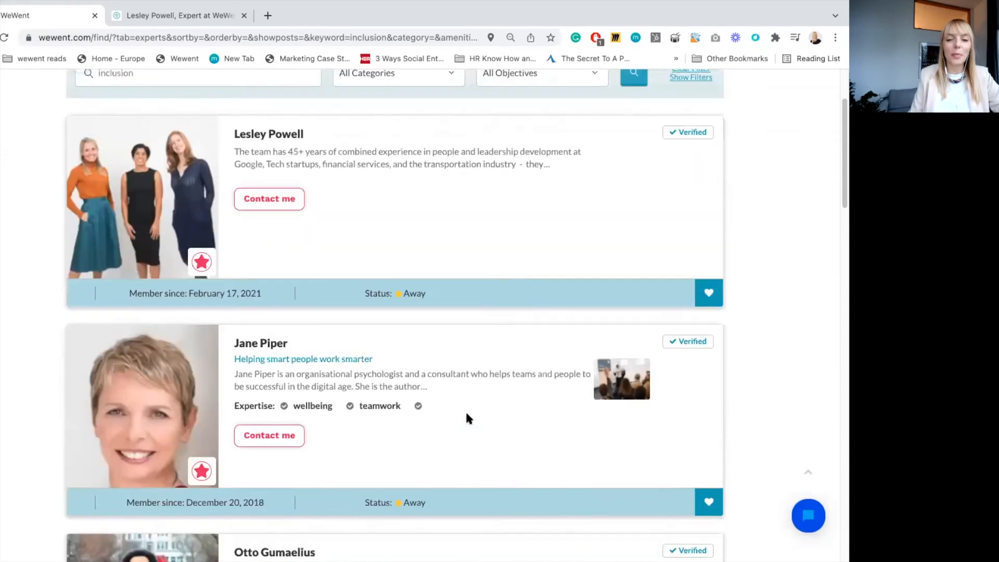
scroll(down, 3)
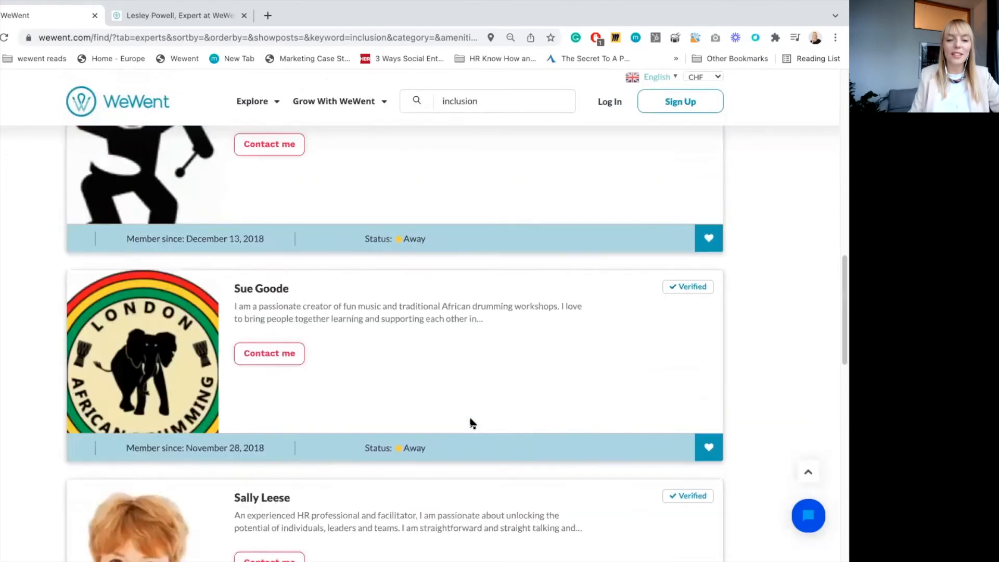
scroll(down, 3)
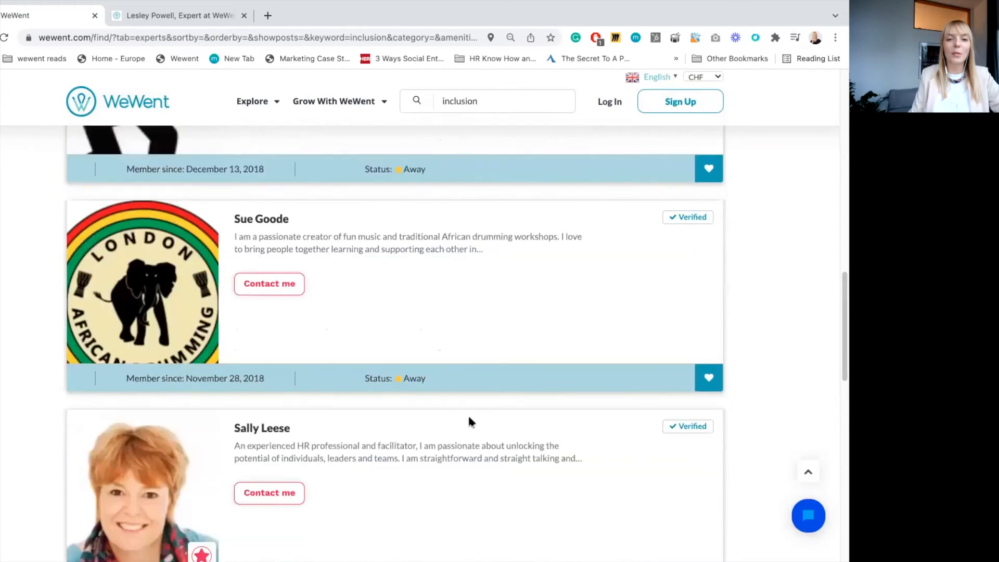
scroll(up, 3)
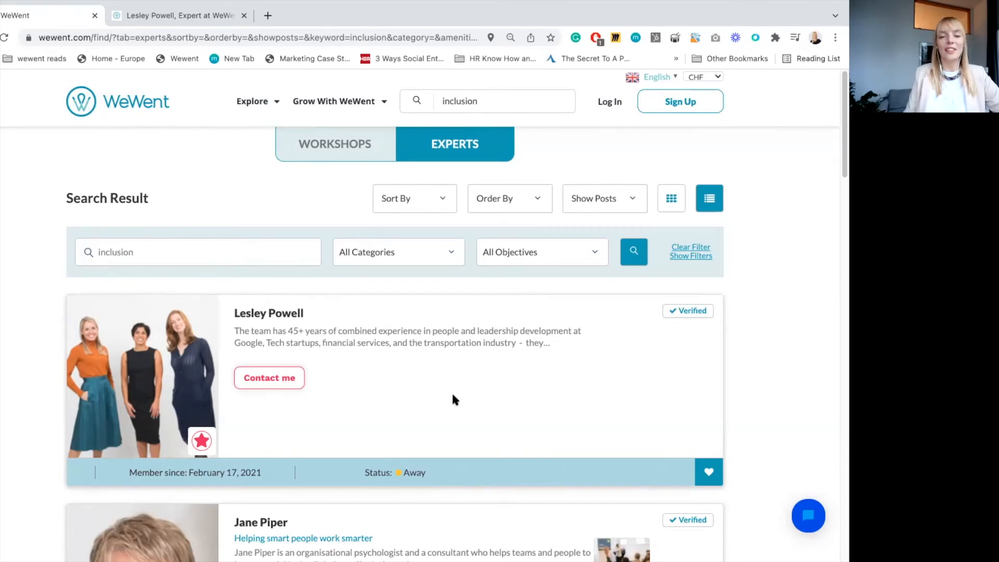
double_click(116, 253)
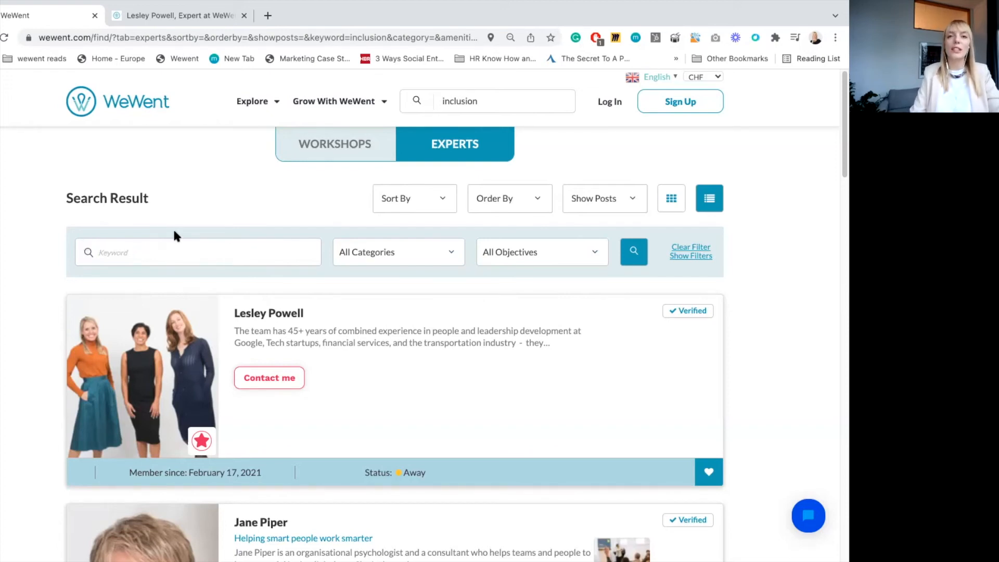
mouse_move(181, 216)
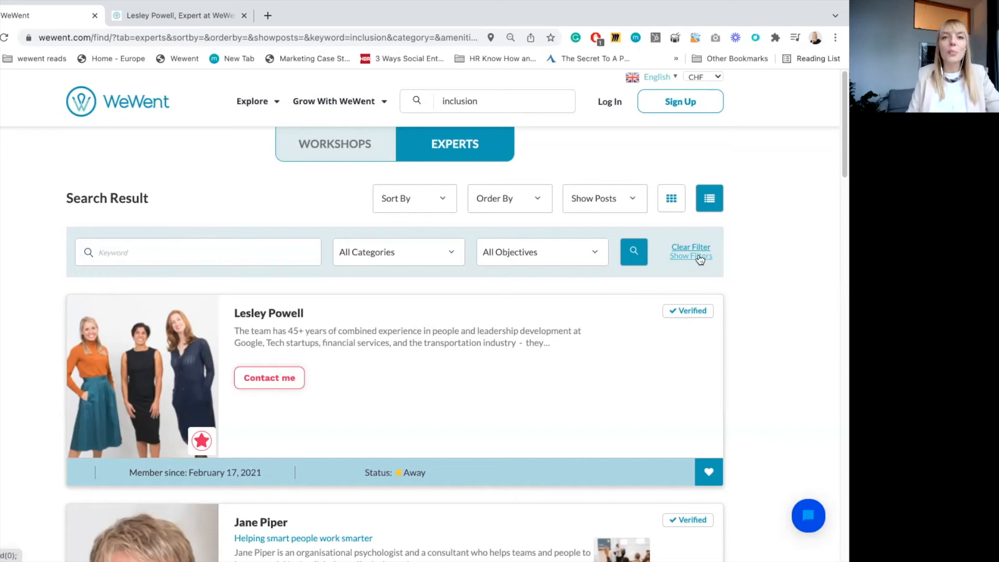
Apply the Spanish language and Facilitator expert-type filters from Show Filters.
click(691, 256)
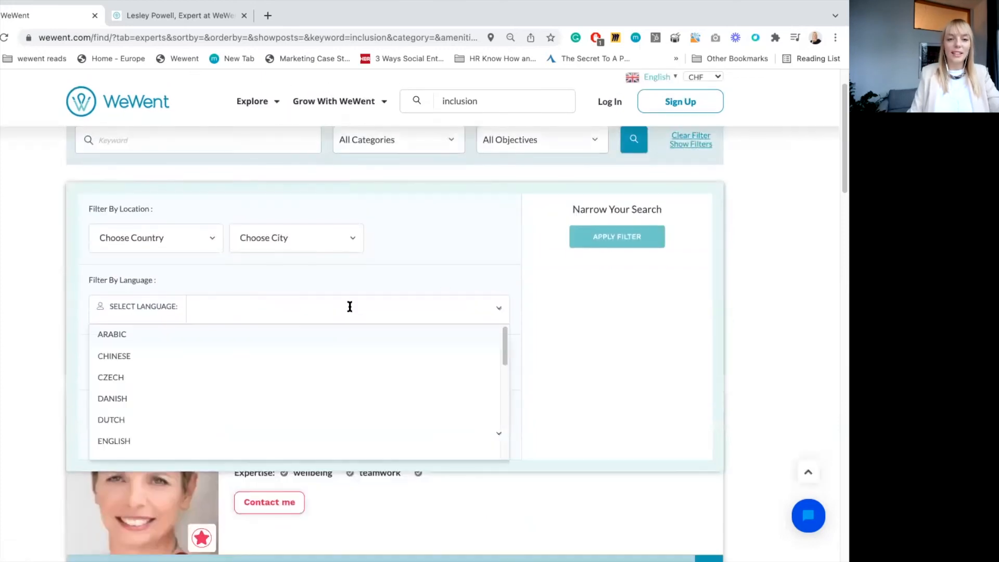
text(spanis)
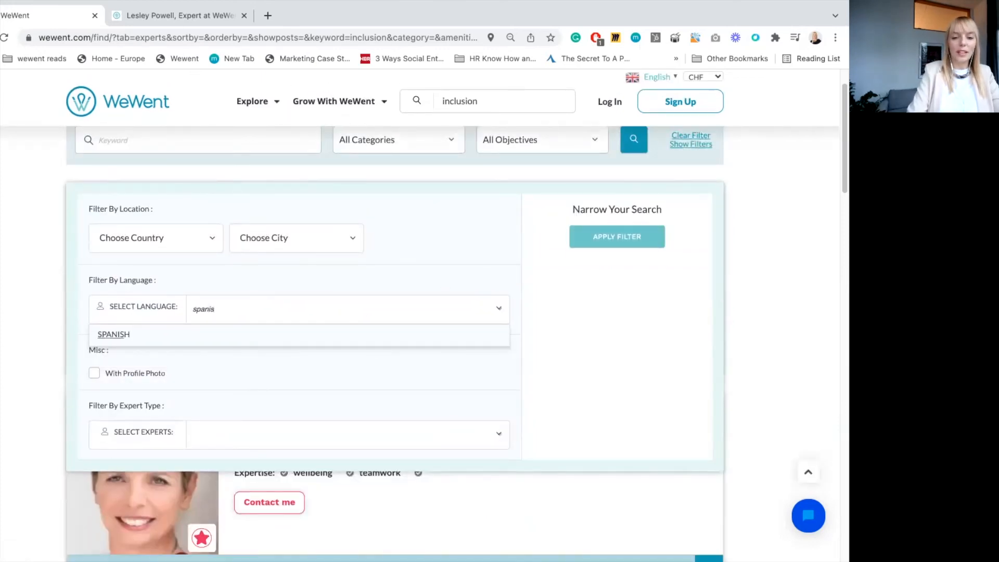
click(112, 334)
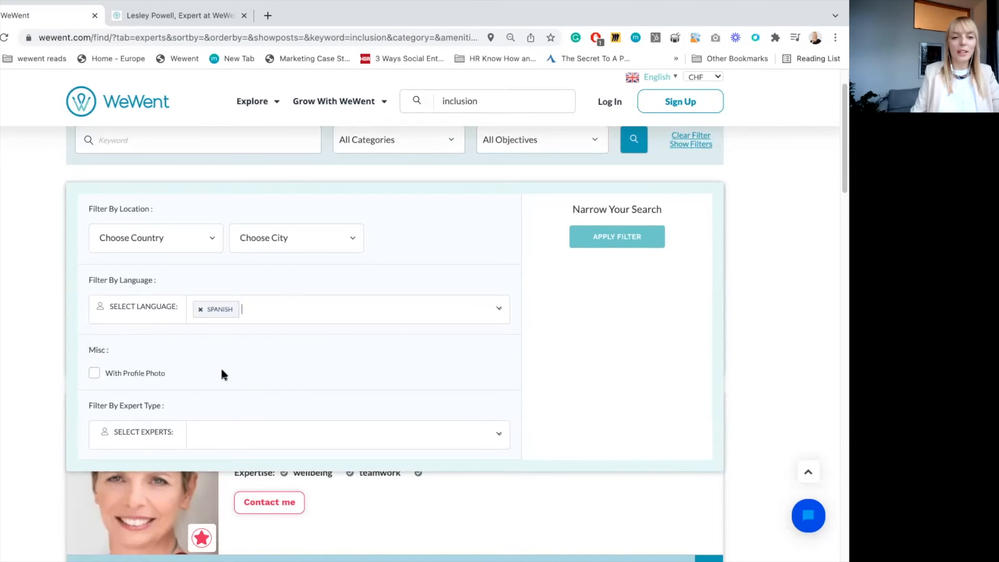
click(347, 434)
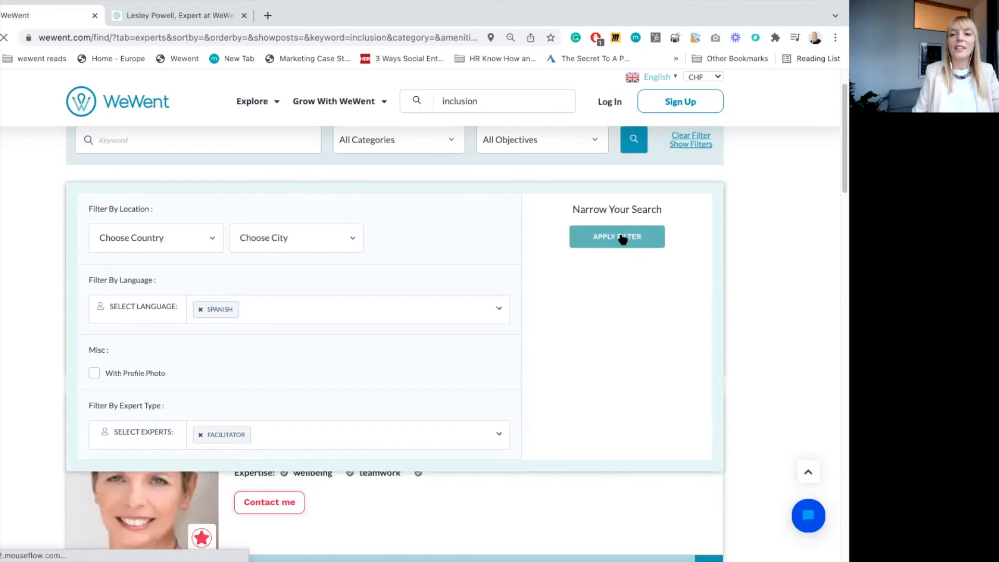
click(617, 237)
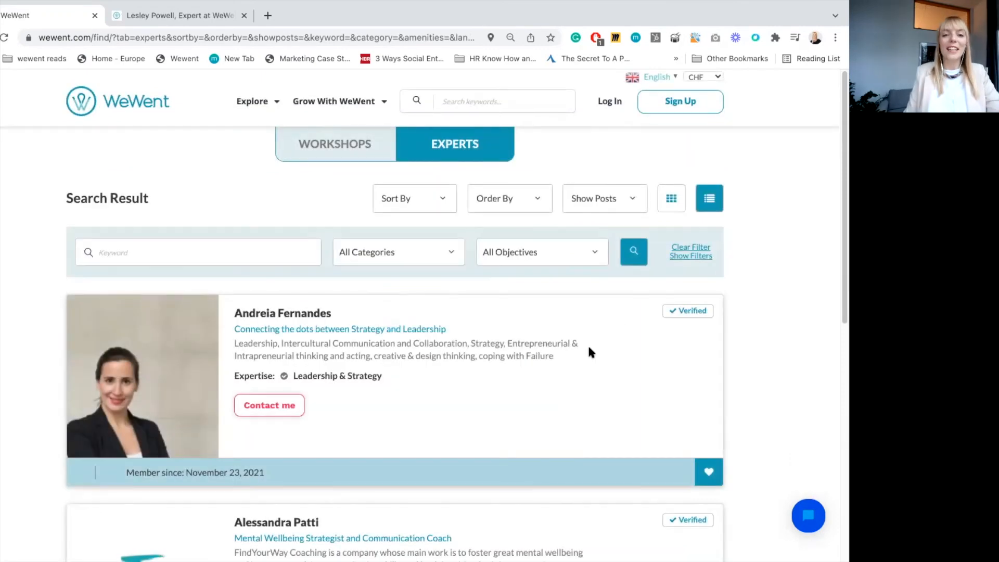
scroll(down, 3)
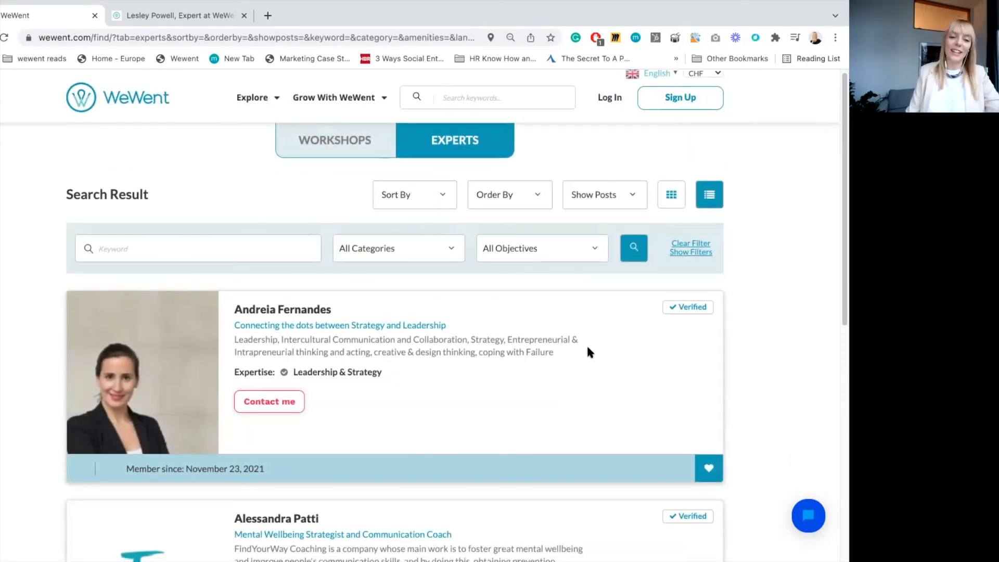
scroll(down, 3)
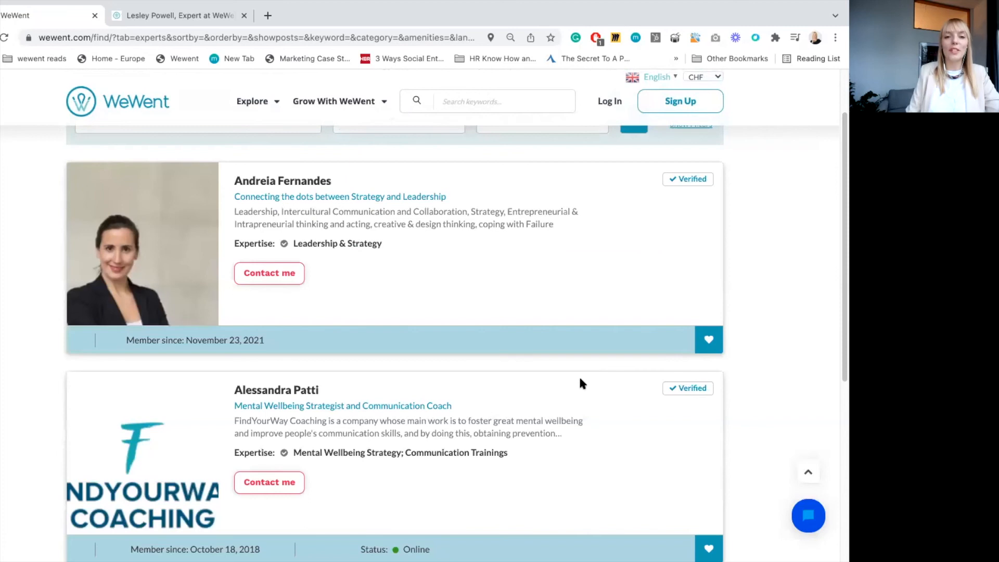
scroll(up, 3)
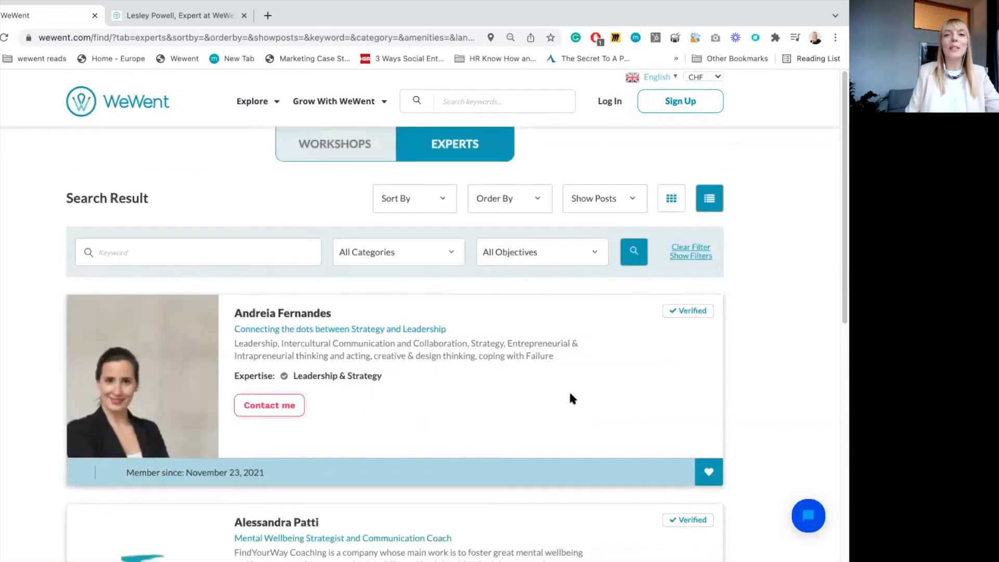
mouse_move(589, 332)
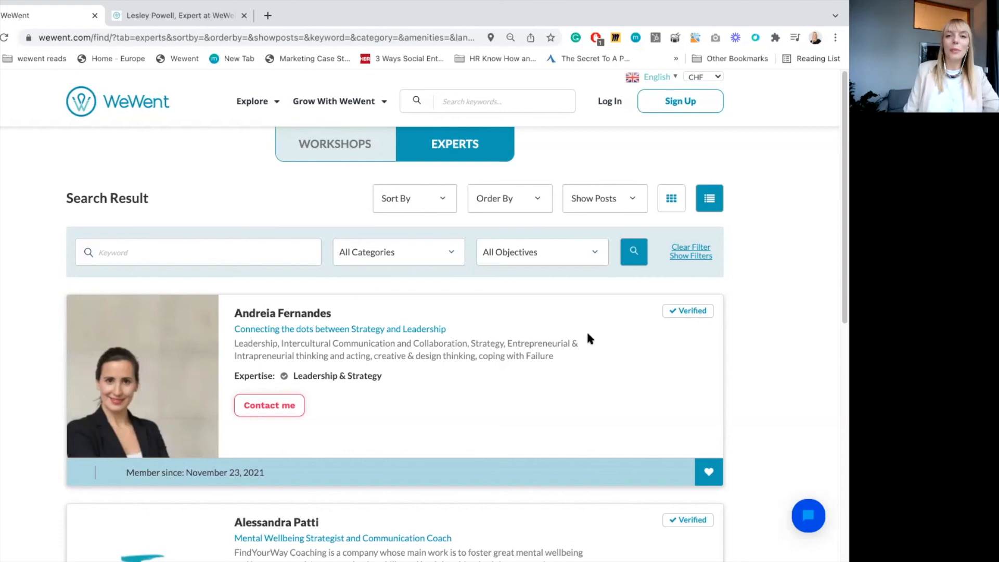
mouse_move(591, 343)
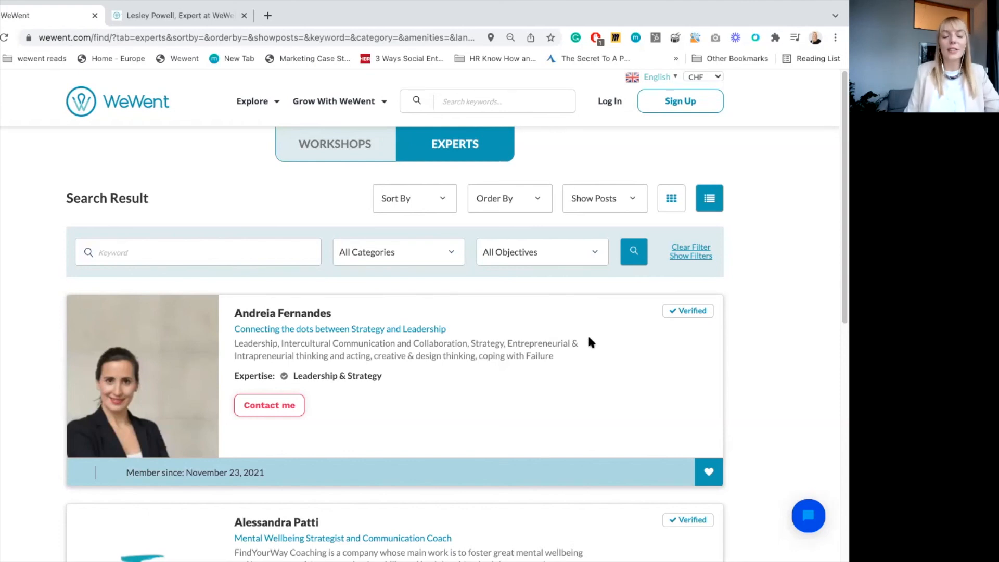